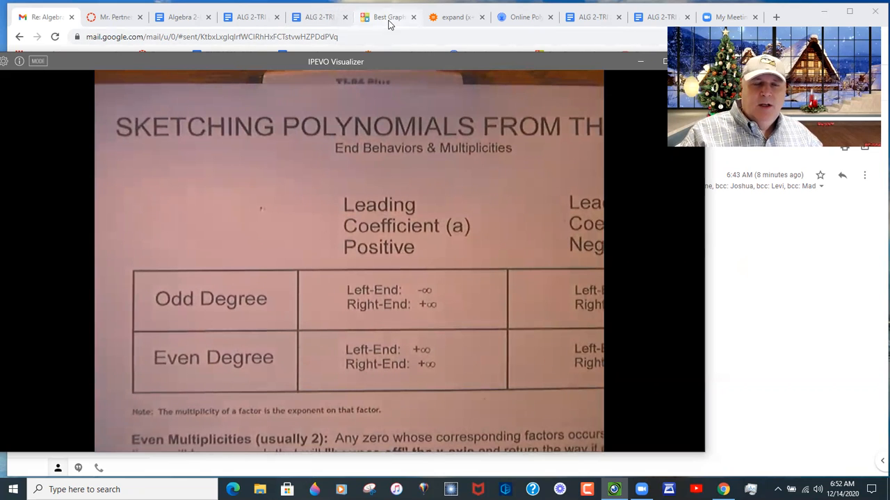
Step: Visit the meta-calculator graphing page, the WolframAlpha expansion of (x+2)(x−1)^2, then the polynomial roots calculator
left_click(384, 17)
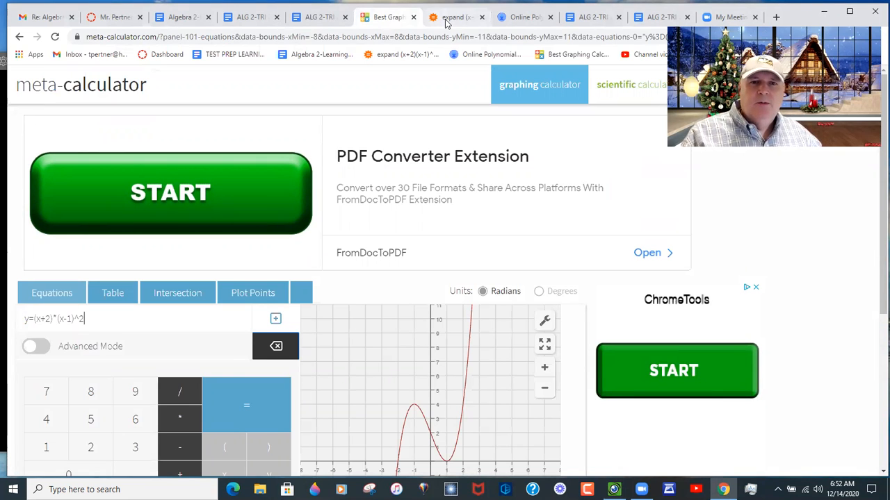
left_click(456, 16)
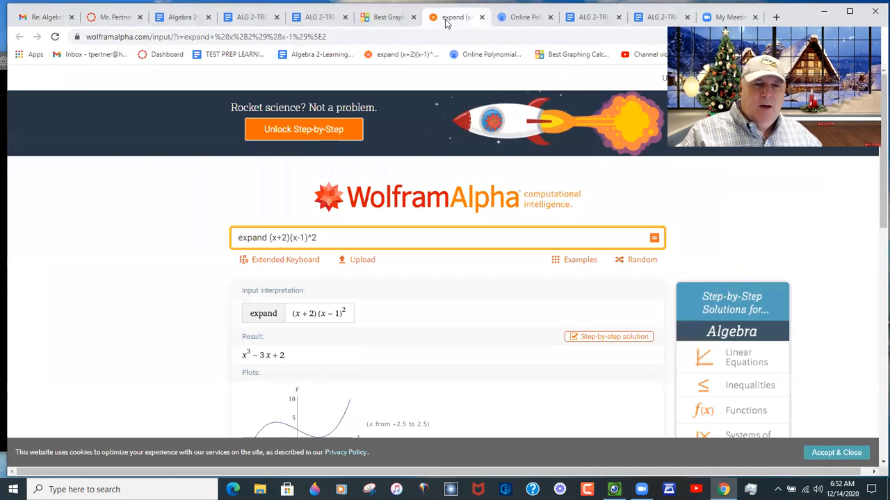
left_click(522, 17)
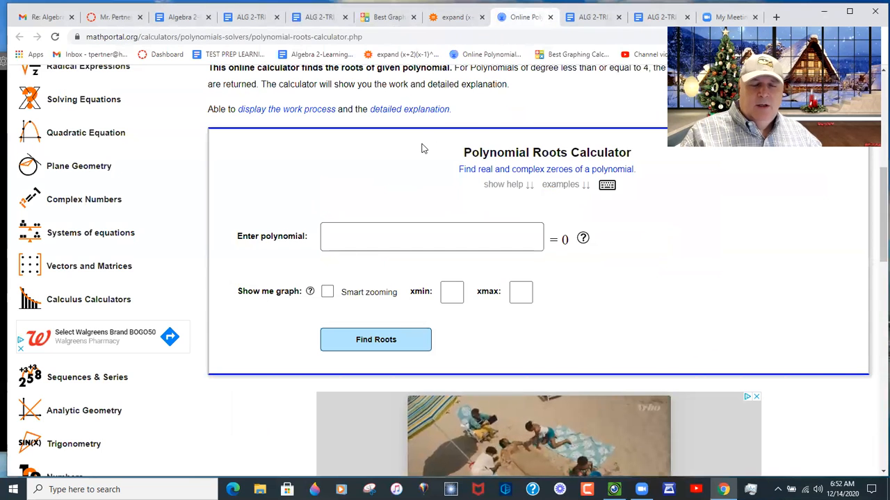
mouse_move(439, 152)
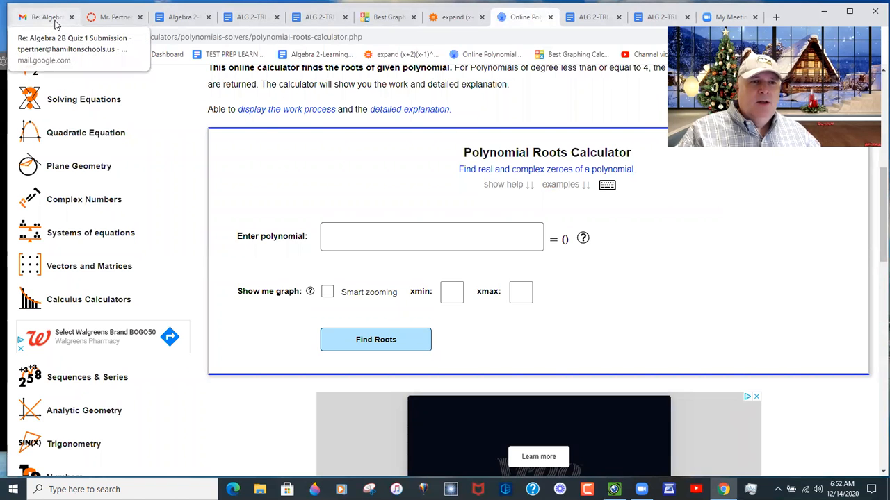
Step: Bring up the Re: Algebra 2B Quiz 1 Submission email asking for readable quiz photos
left_click(42, 17)
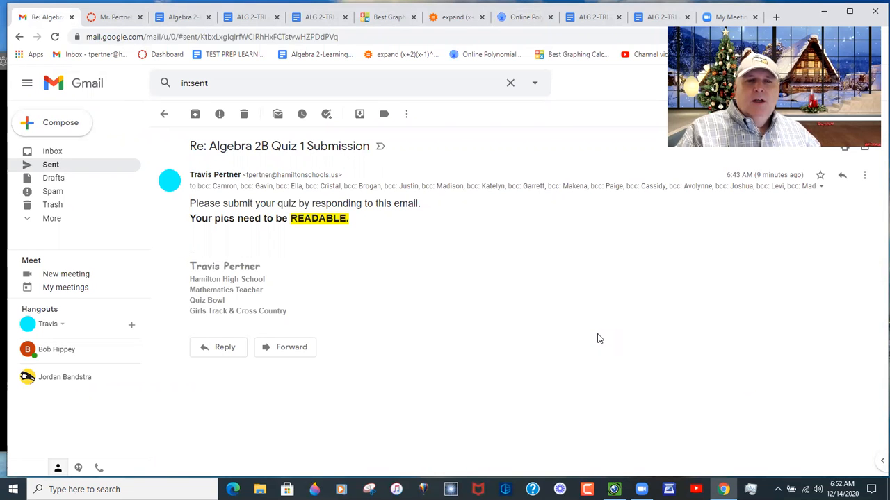
mouse_move(254, 128)
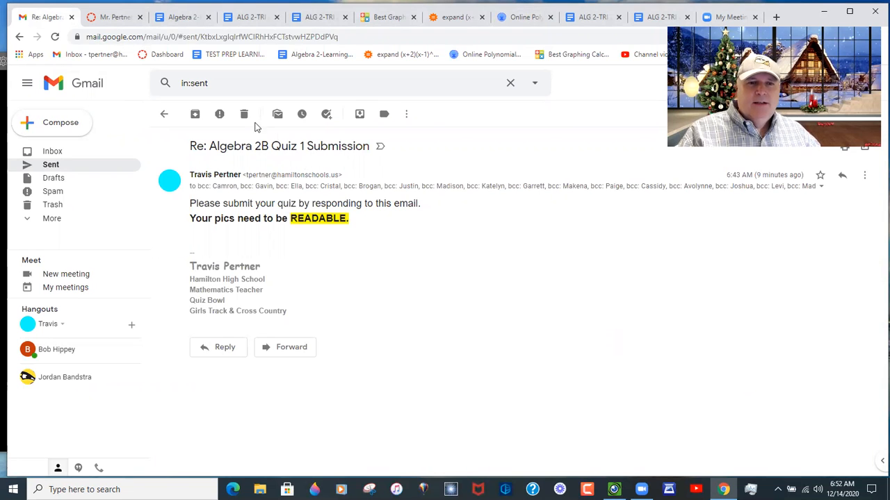
mouse_move(327, 162)
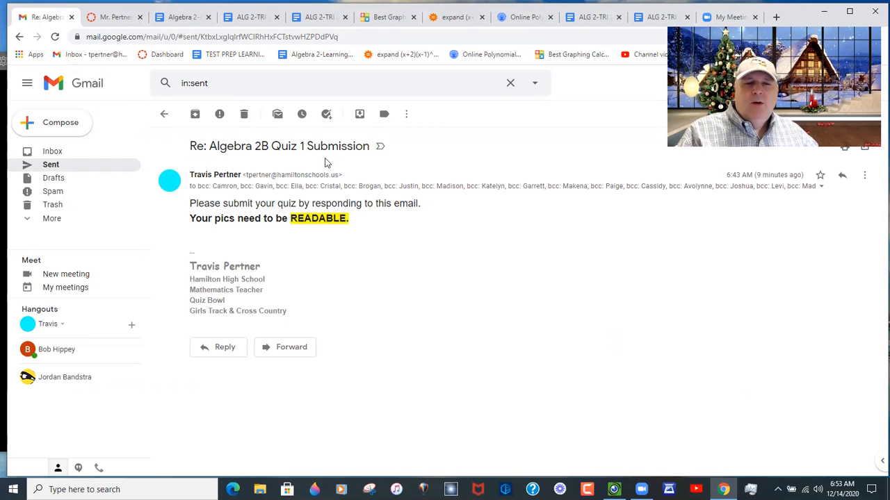
mouse_move(322, 242)
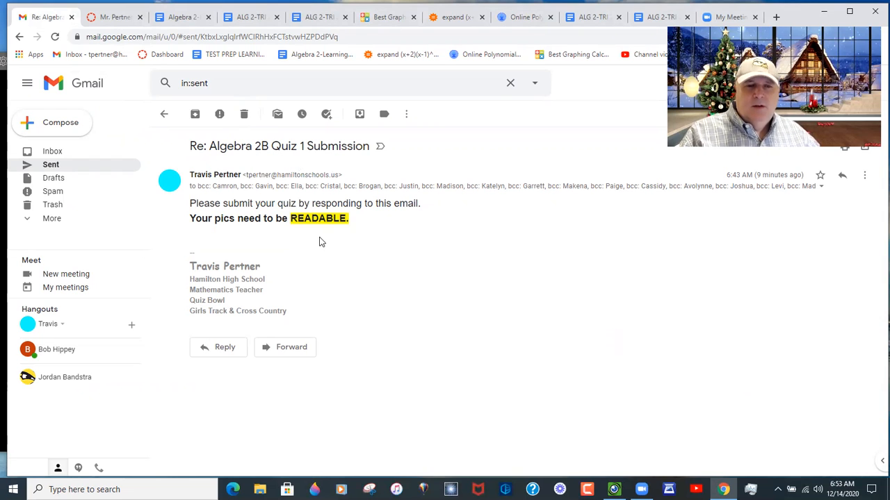
mouse_move(406, 258)
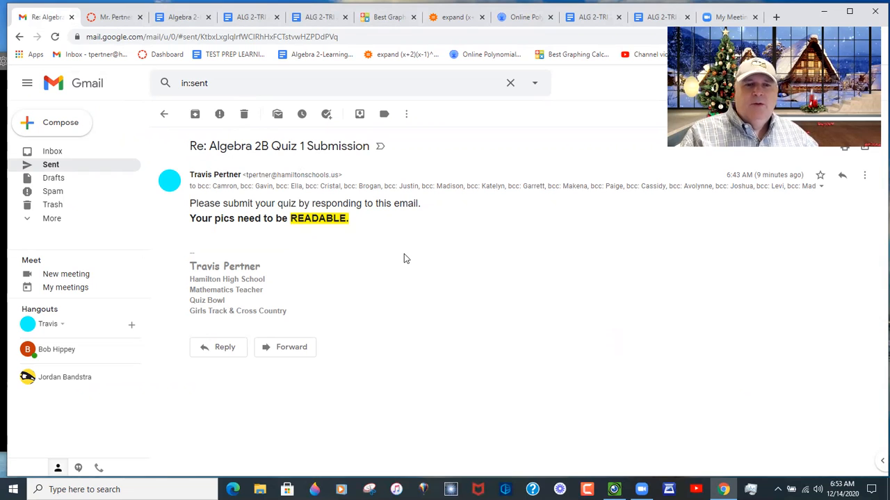
mouse_move(445, 242)
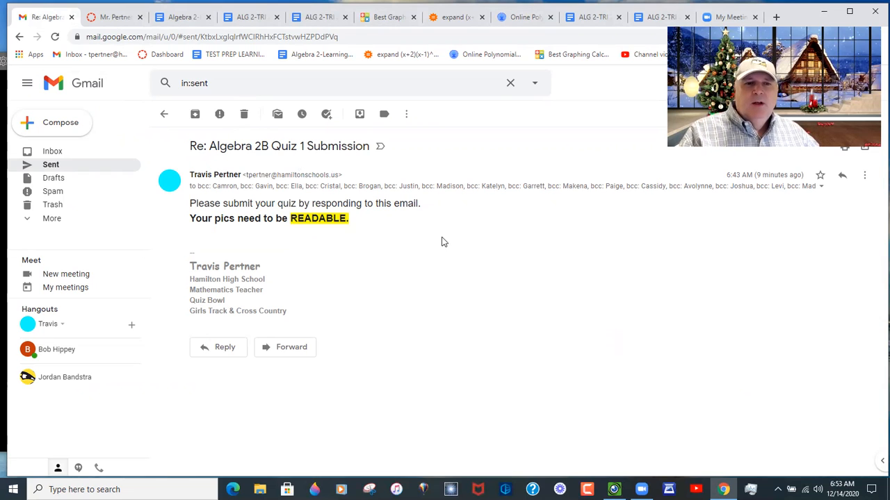
mouse_move(431, 237)
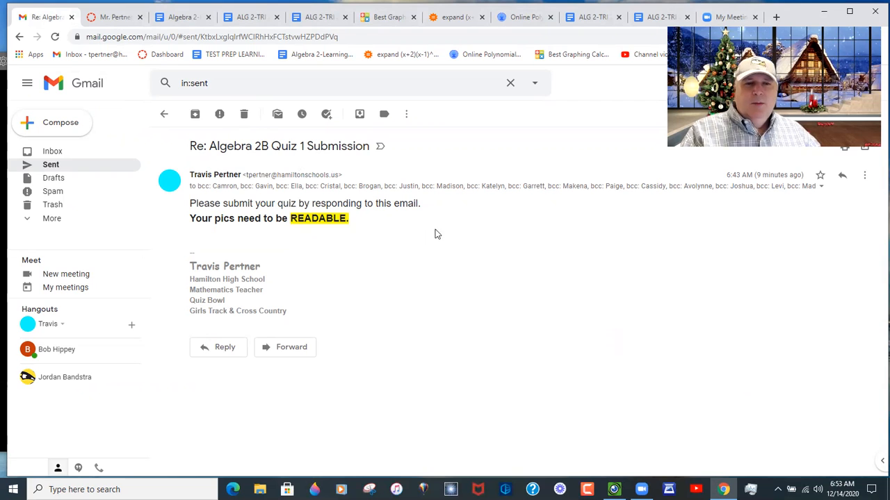
mouse_move(478, 236)
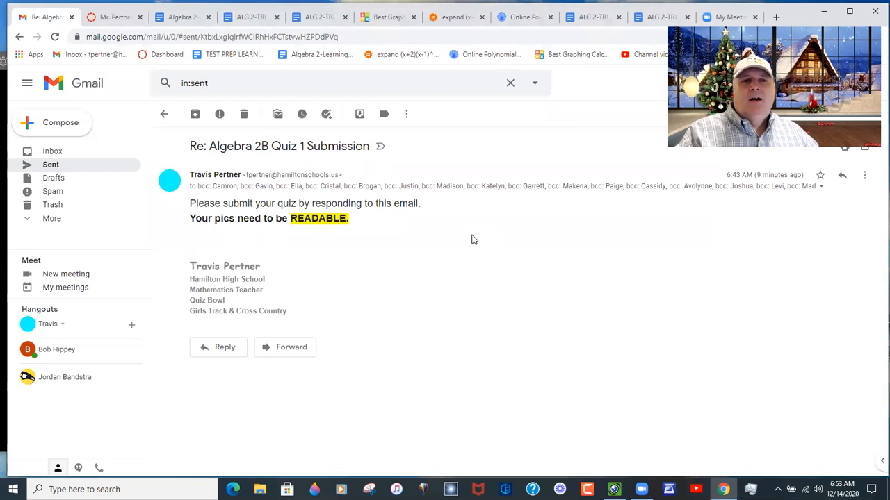
mouse_move(428, 249)
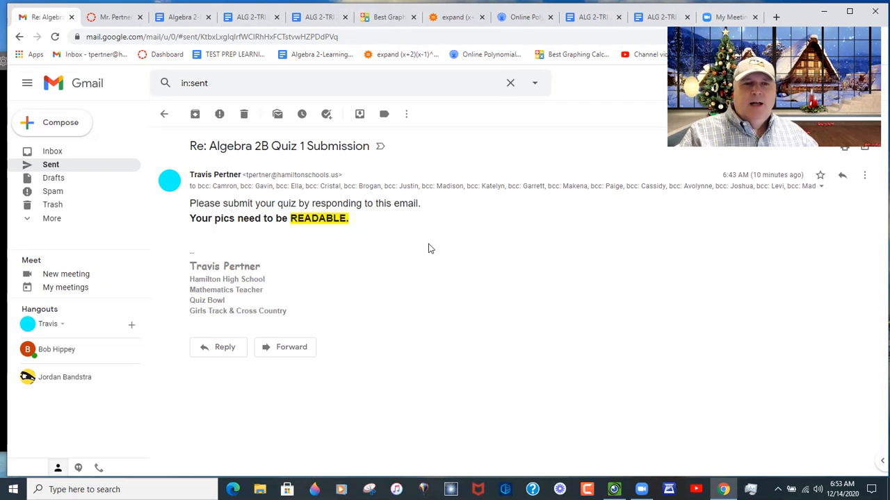
mouse_move(398, 233)
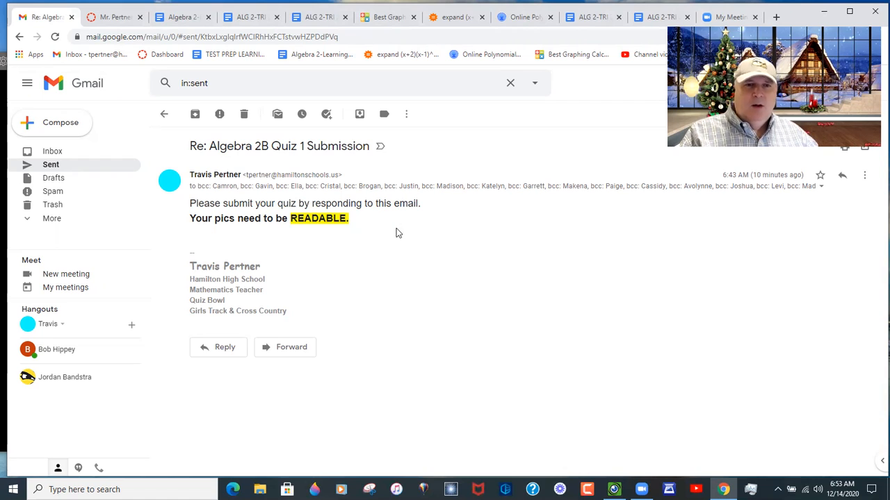
mouse_move(434, 250)
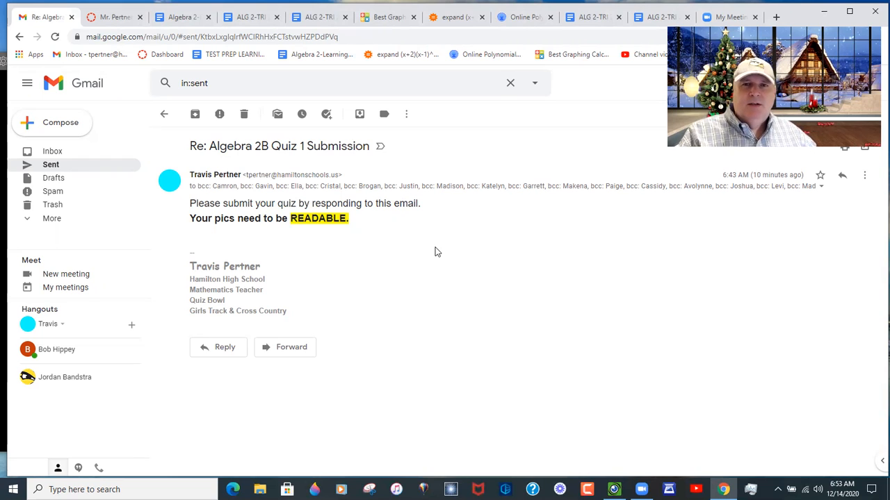
mouse_move(419, 248)
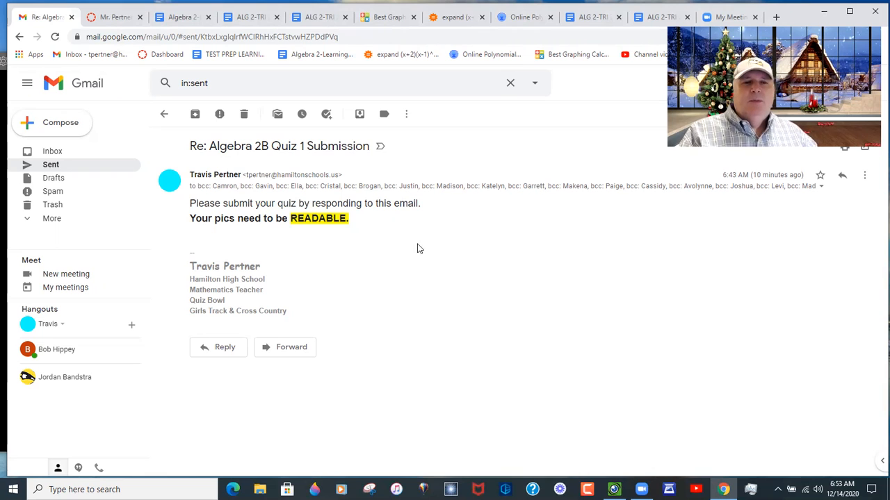
mouse_move(410, 252)
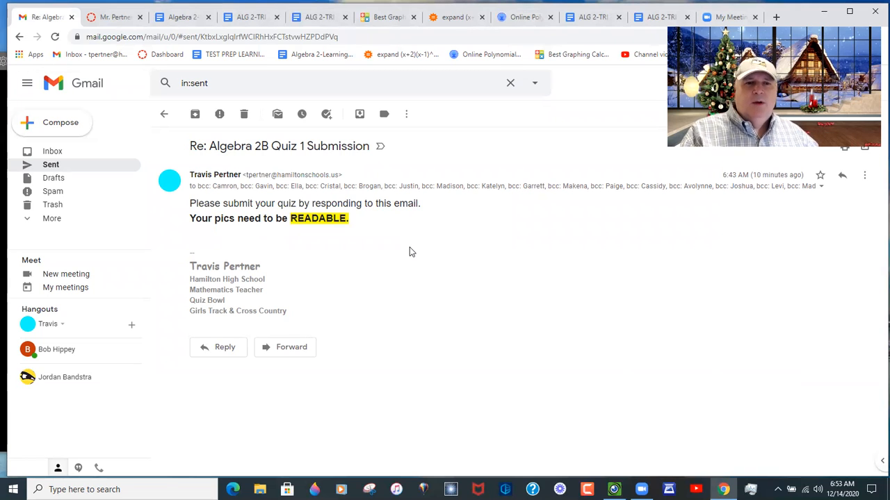
mouse_move(356, 231)
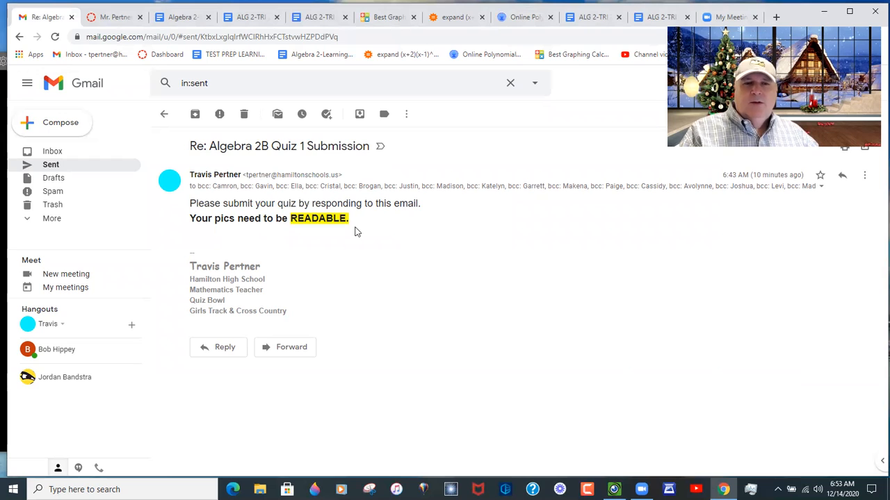
mouse_move(360, 234)
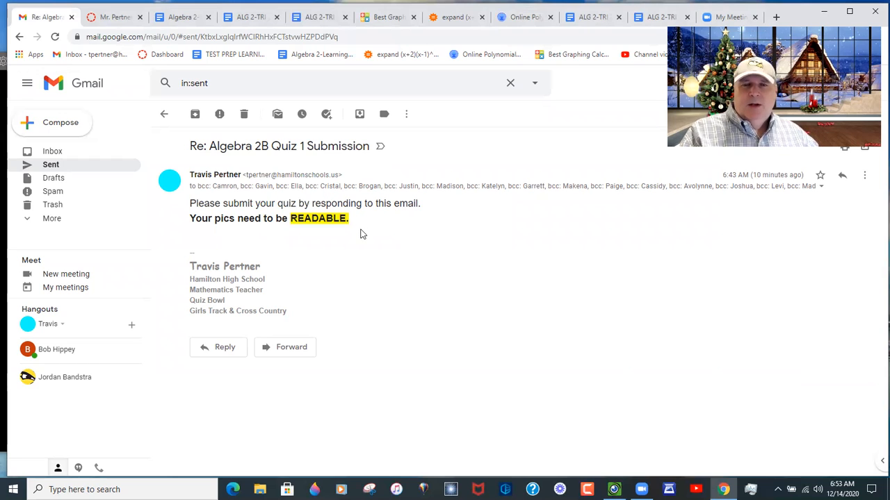
mouse_move(367, 239)
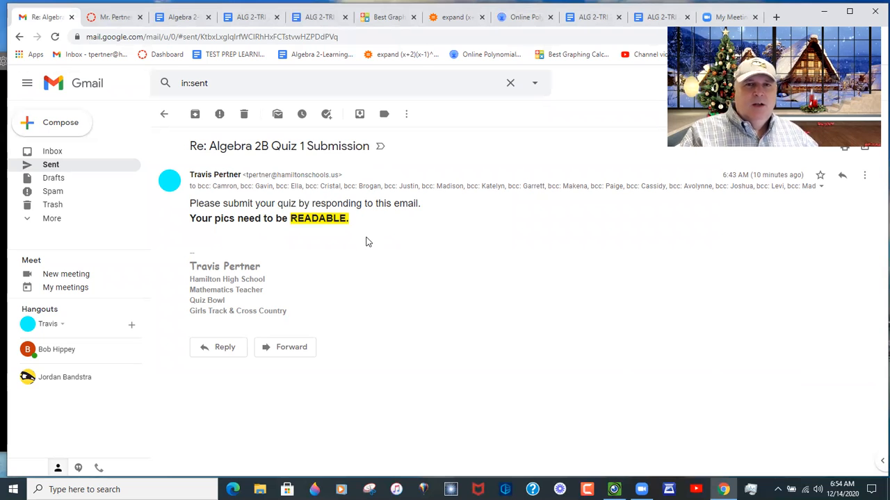
mouse_move(364, 243)
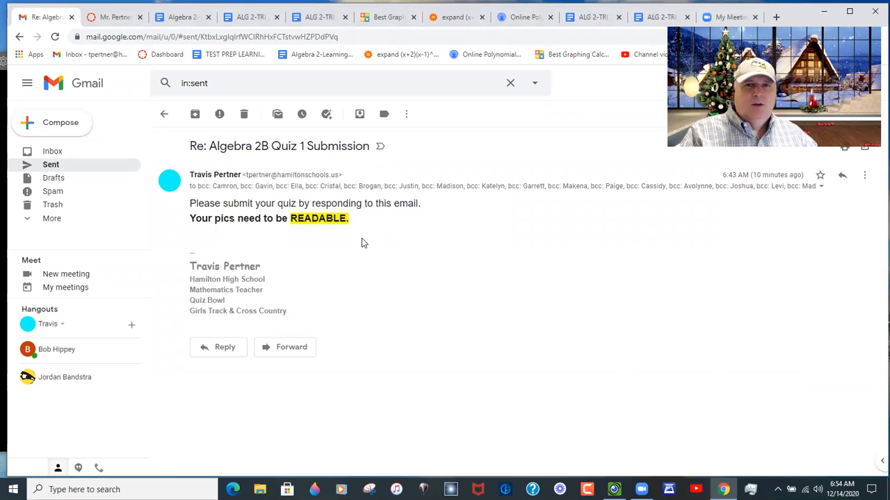
mouse_move(360, 247)
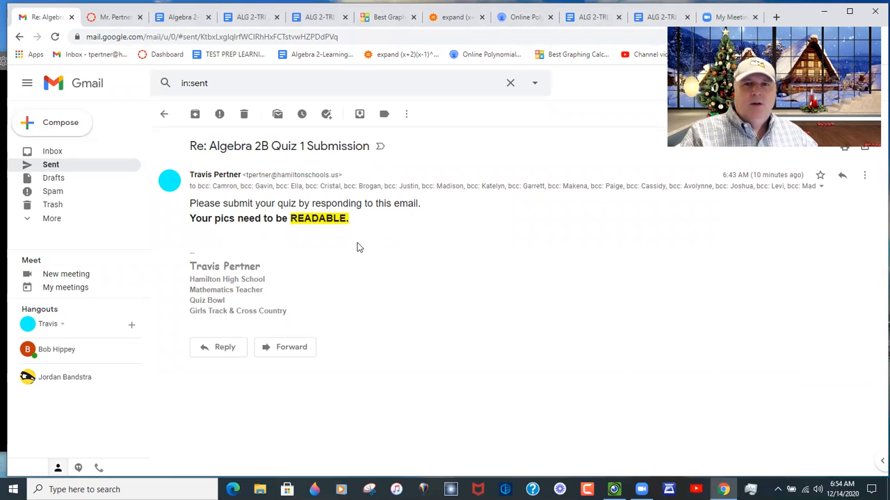
mouse_move(406, 225)
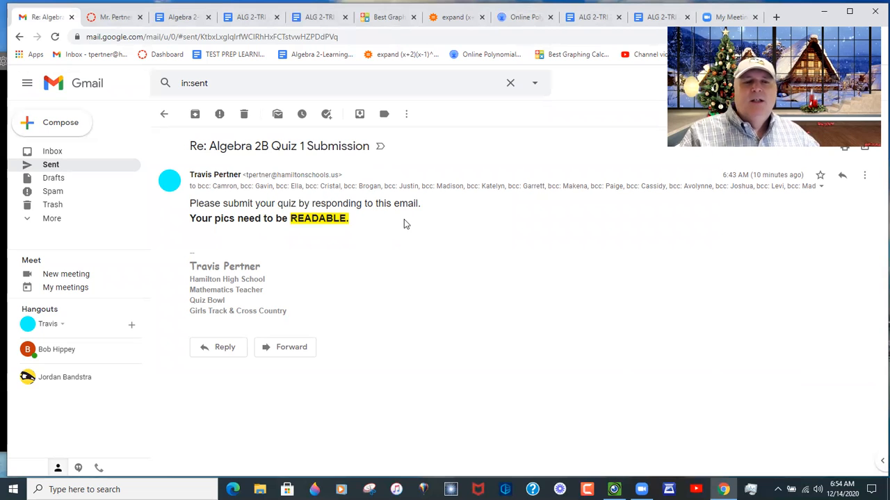
mouse_move(392, 224)
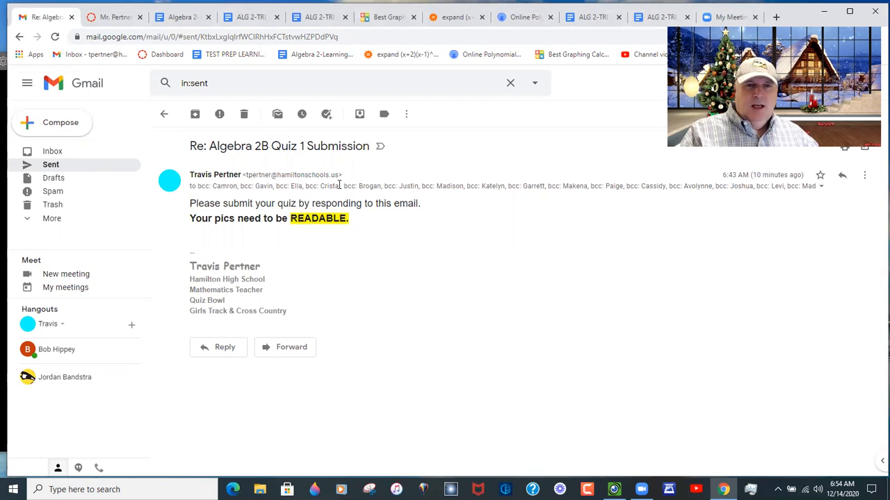
mouse_move(54, 177)
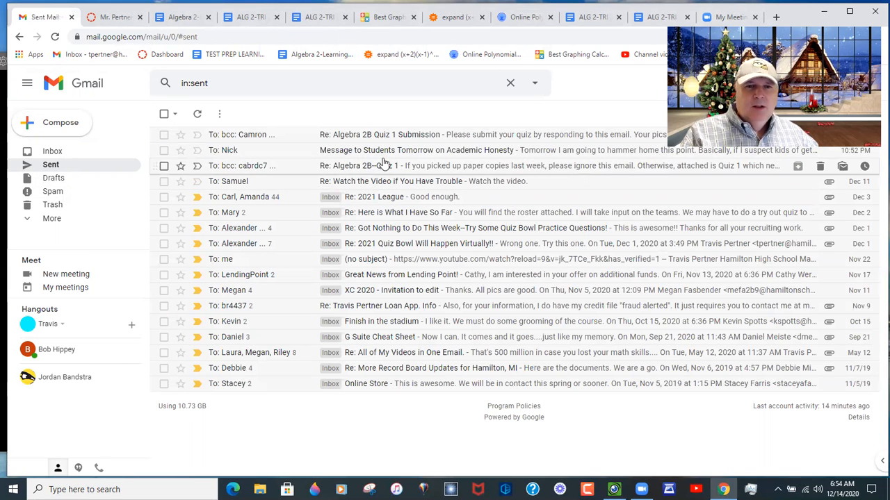
mouse_move(388, 169)
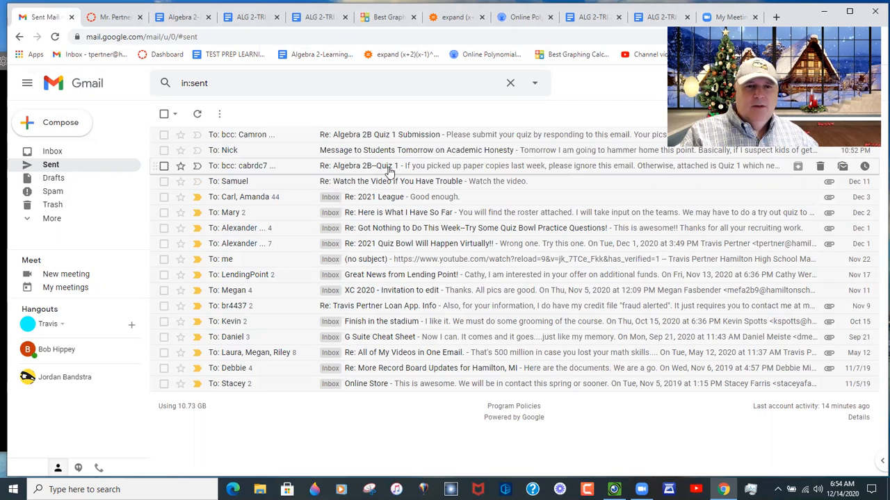
Step: View the earlier Re: Algebra 2B--Quiz 1 email with its attachment, then return to the Quiz 1 Submission email
left_click(383, 166)
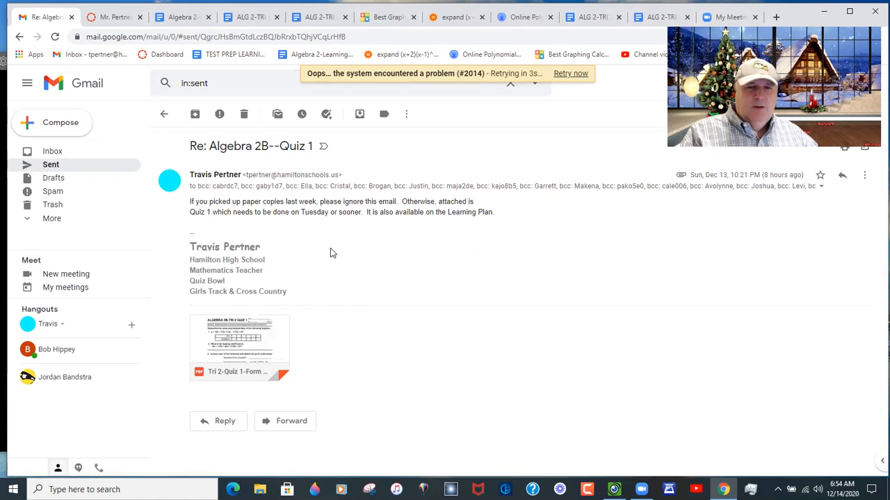
left_click(164, 114)
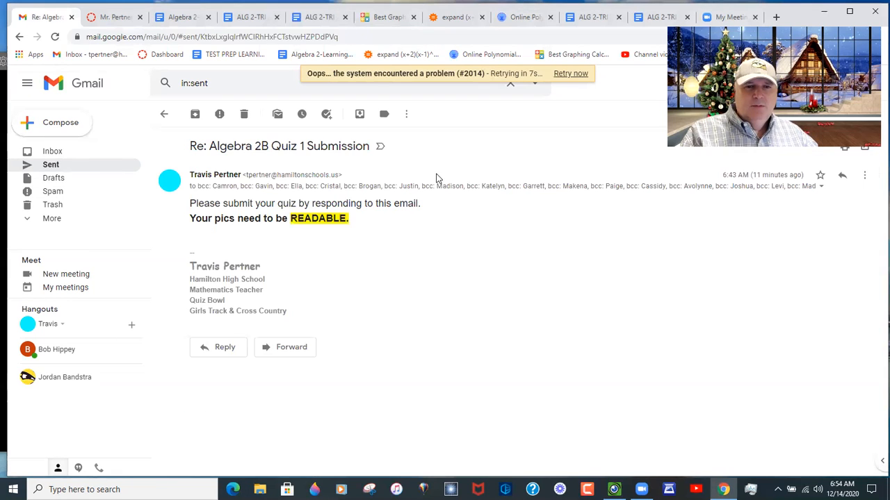
mouse_move(430, 227)
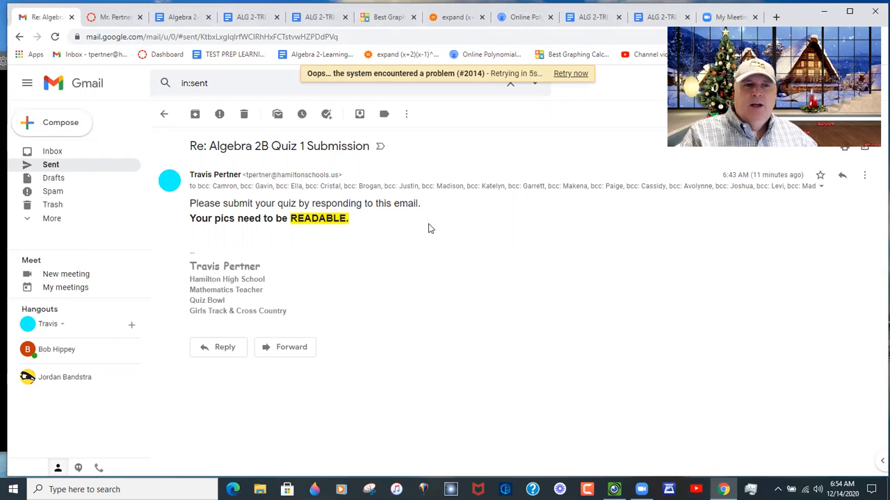